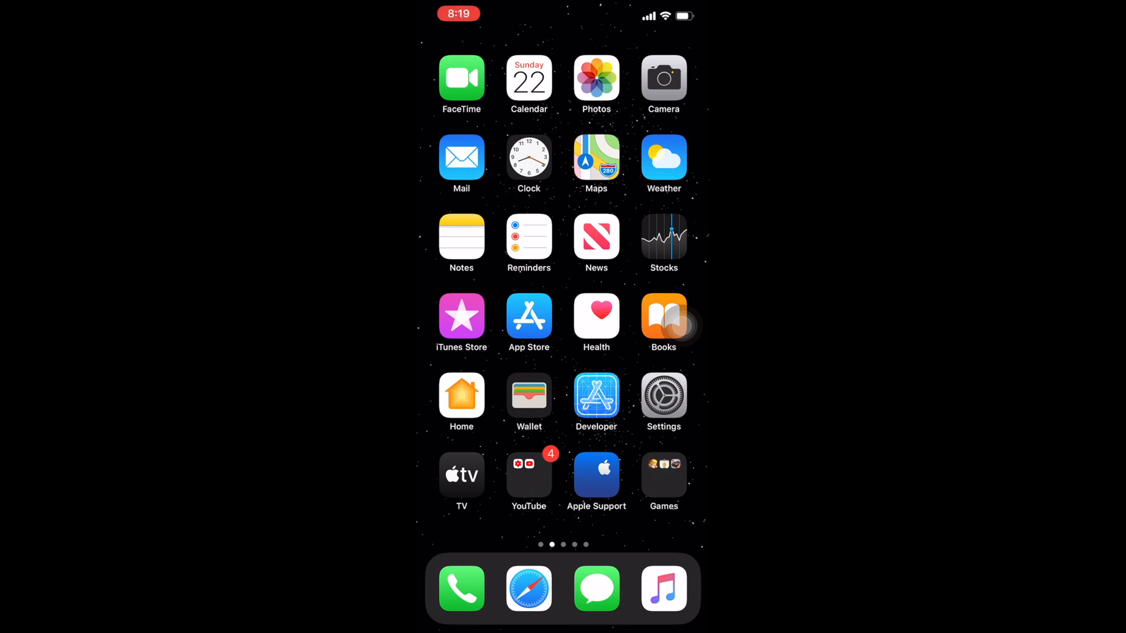
Select three recent screenshots in Photos and bring up their share sheet.
left_click(596, 78)
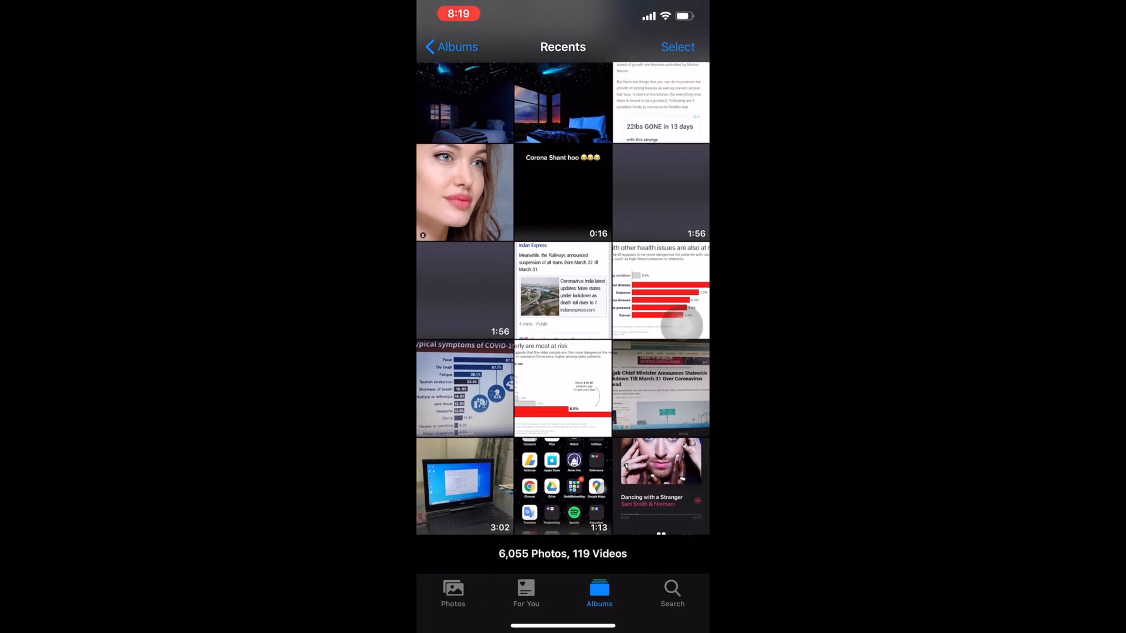
left_click(676, 47)
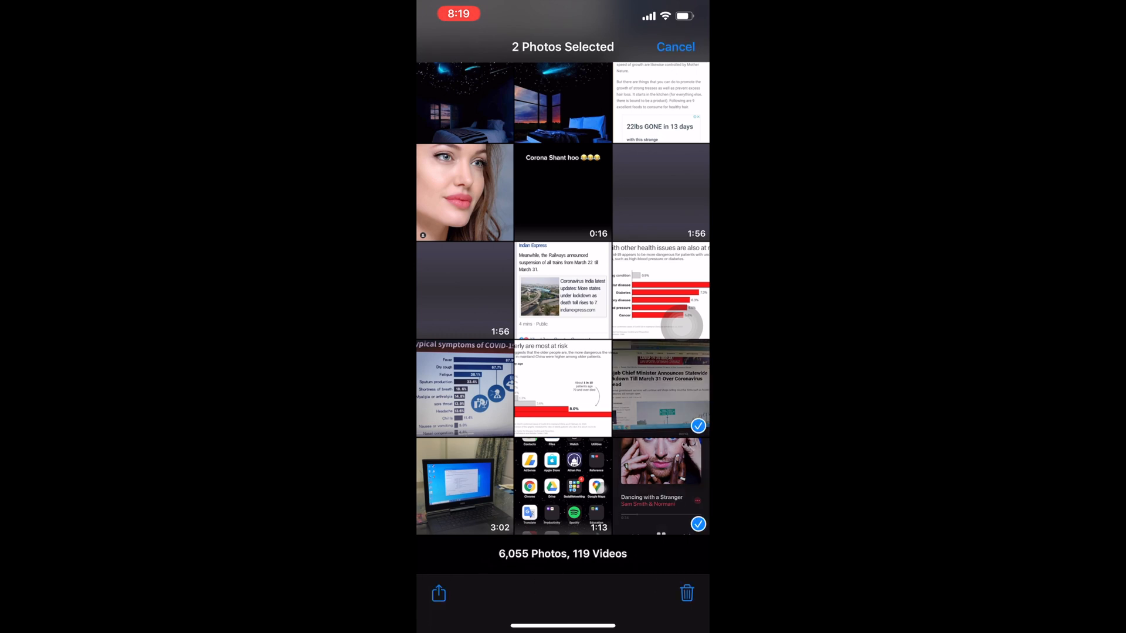
left_click(438, 593)
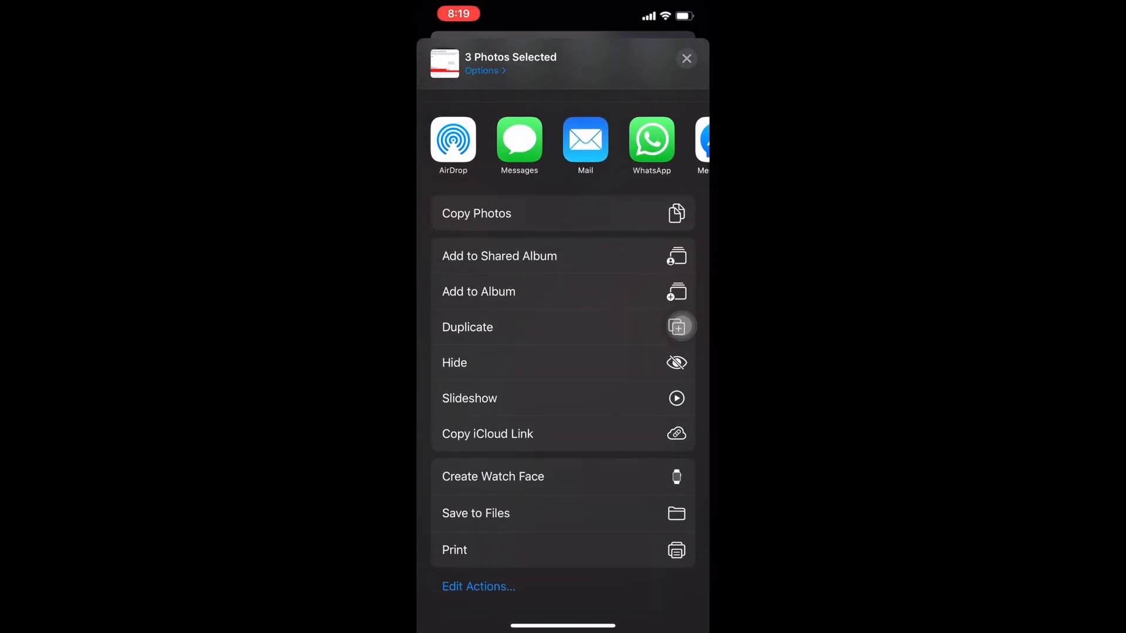
Save the three photos to On My iPhone > Srk, then go Home.
left_click(476, 513)
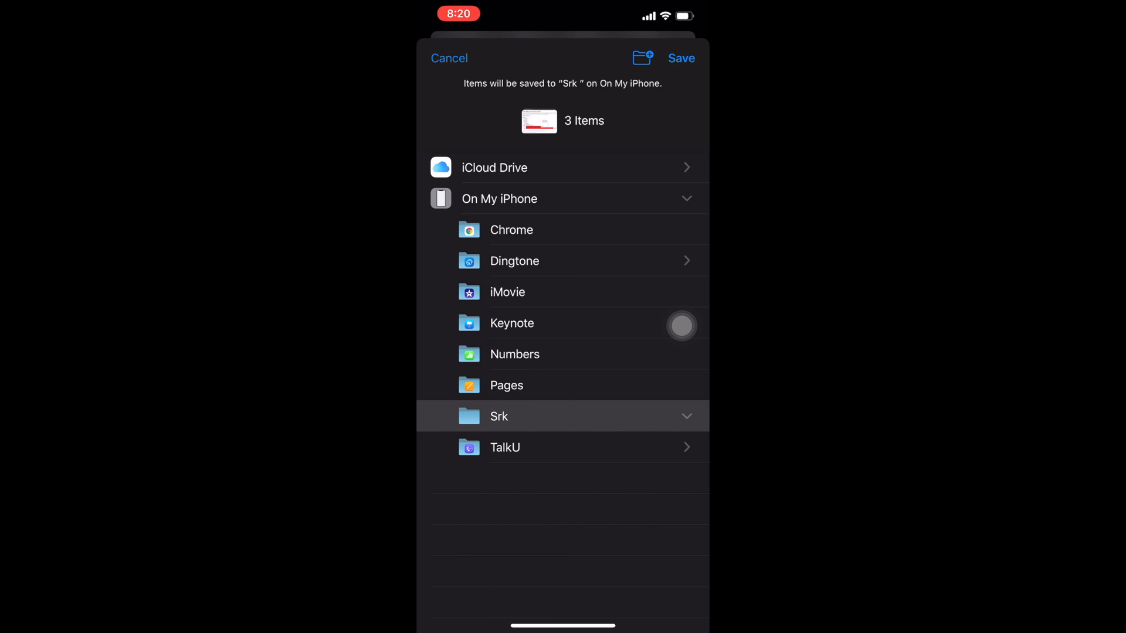
left_click(681, 58)
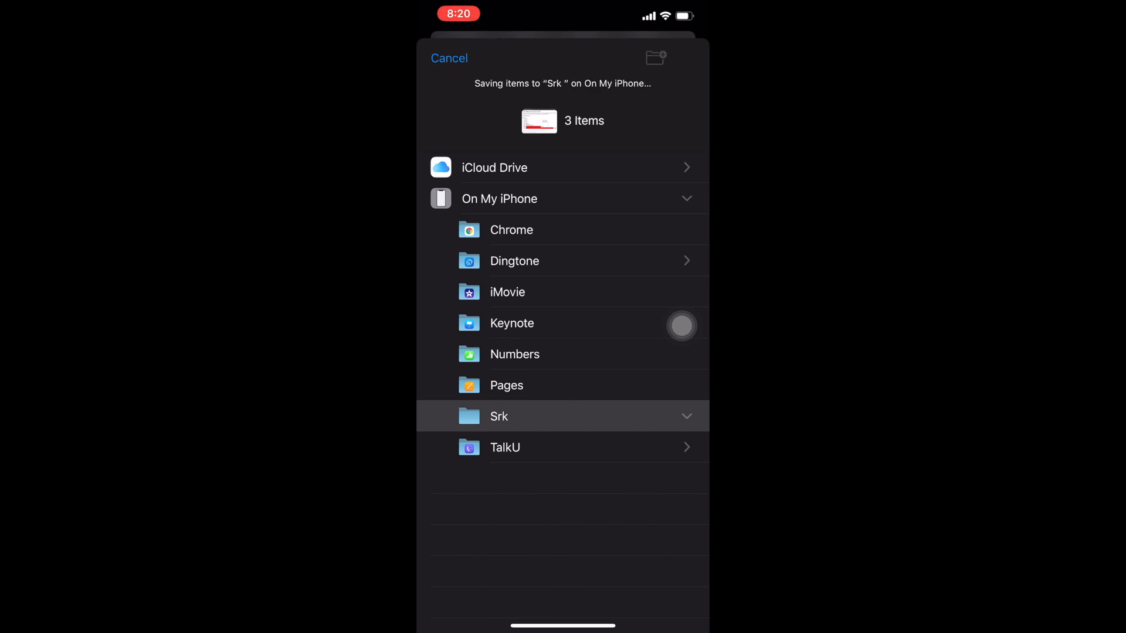
left_click(448, 58)
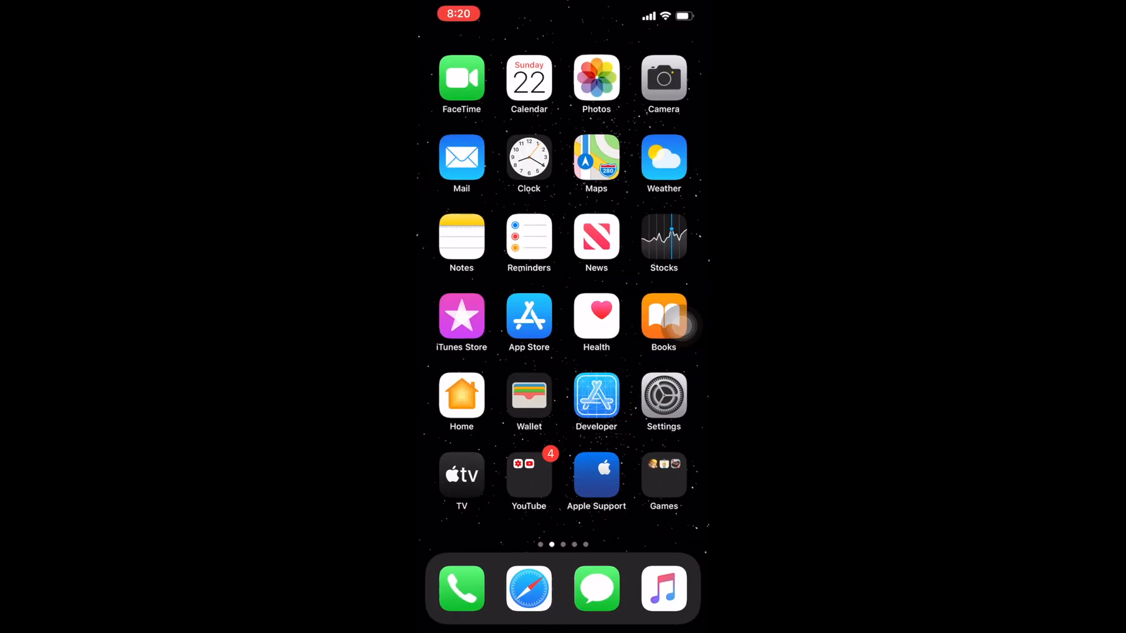
Open the Alex Bro Mly chat in WhatsApp and show the attachment options.
scroll("left", 3)
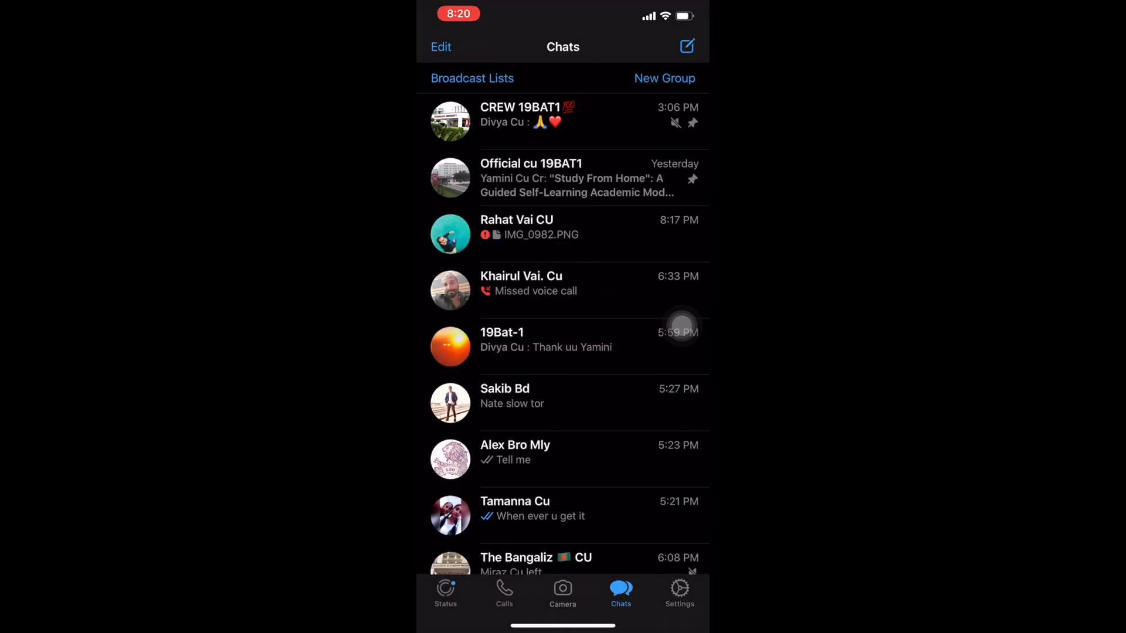
scroll("up", 3)
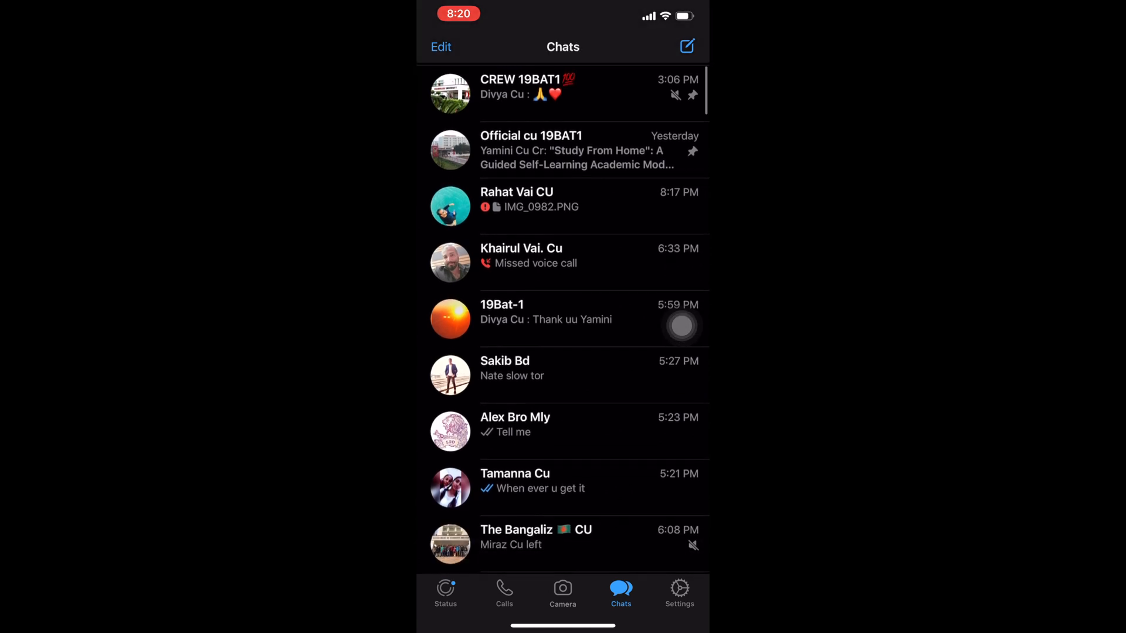
left_click(514, 423)
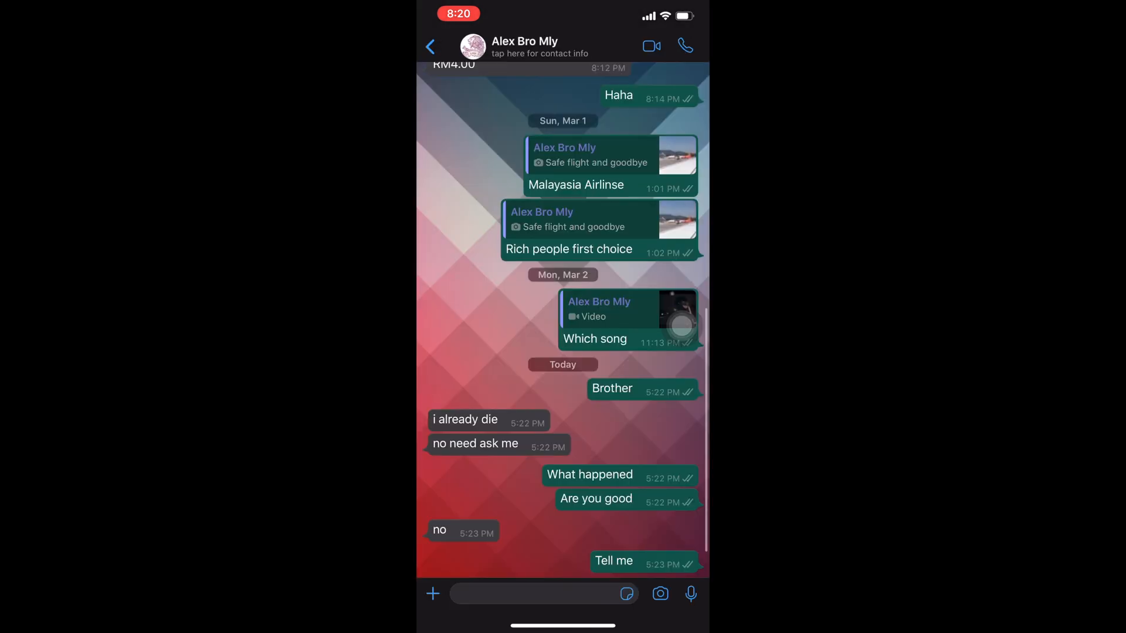
scroll("down", 3)
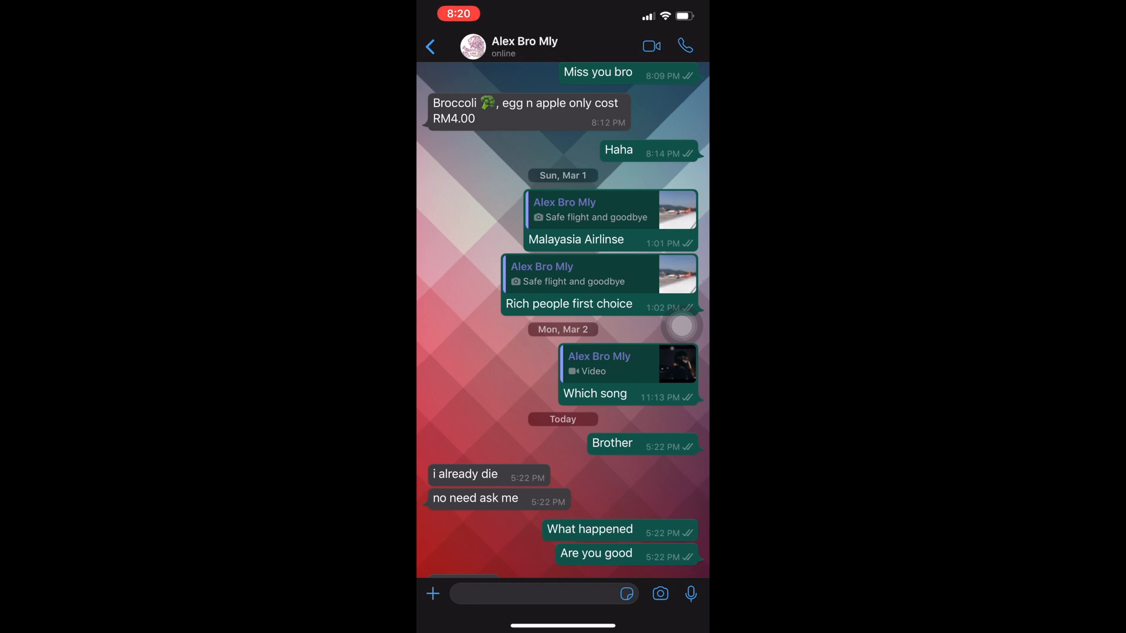
left_click(432, 592)
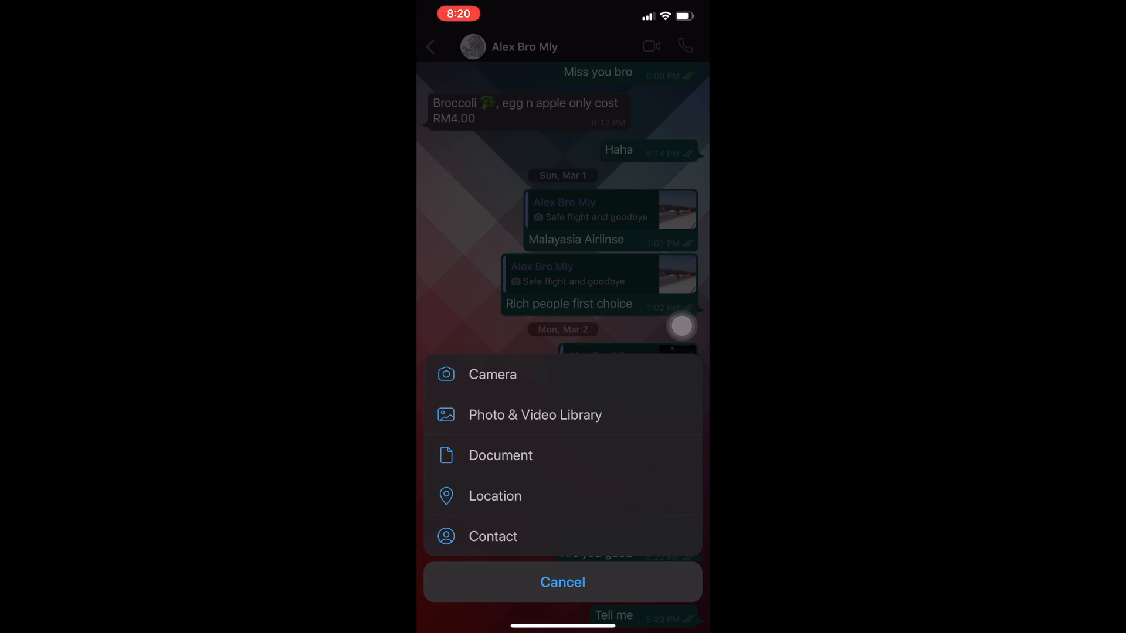
left_click(562, 582)
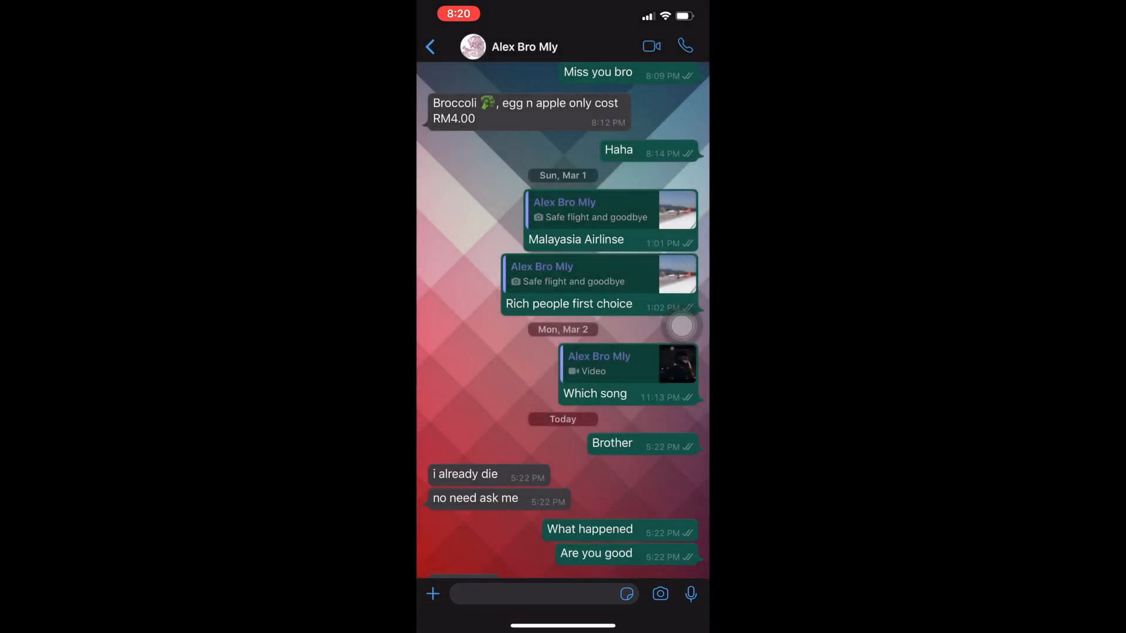
left_click(432, 594)
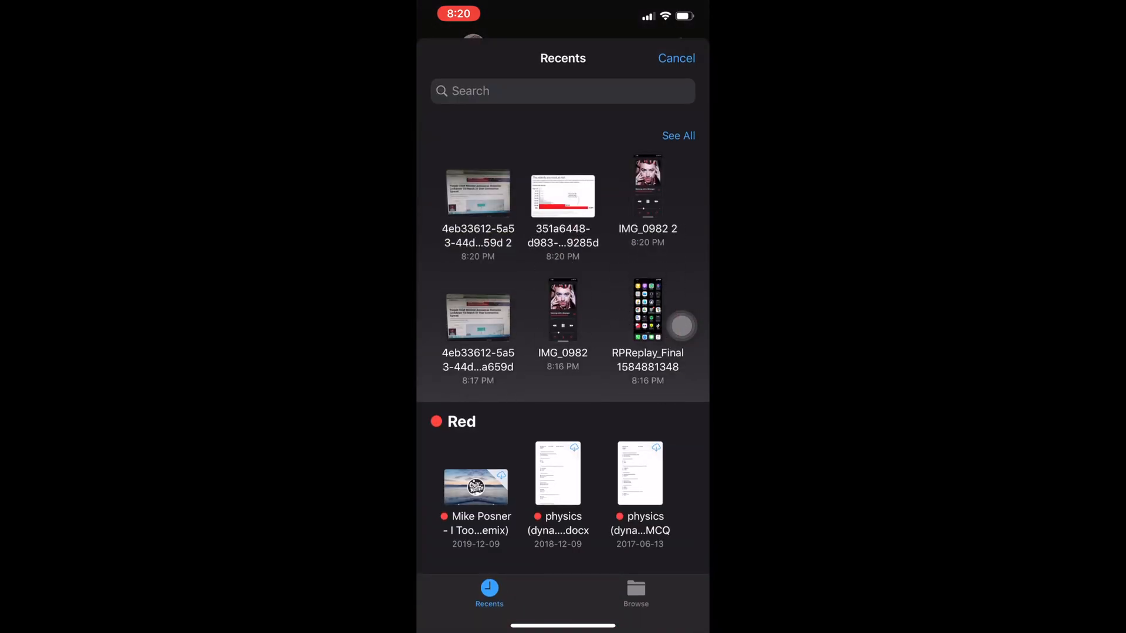
left_click(678, 136)
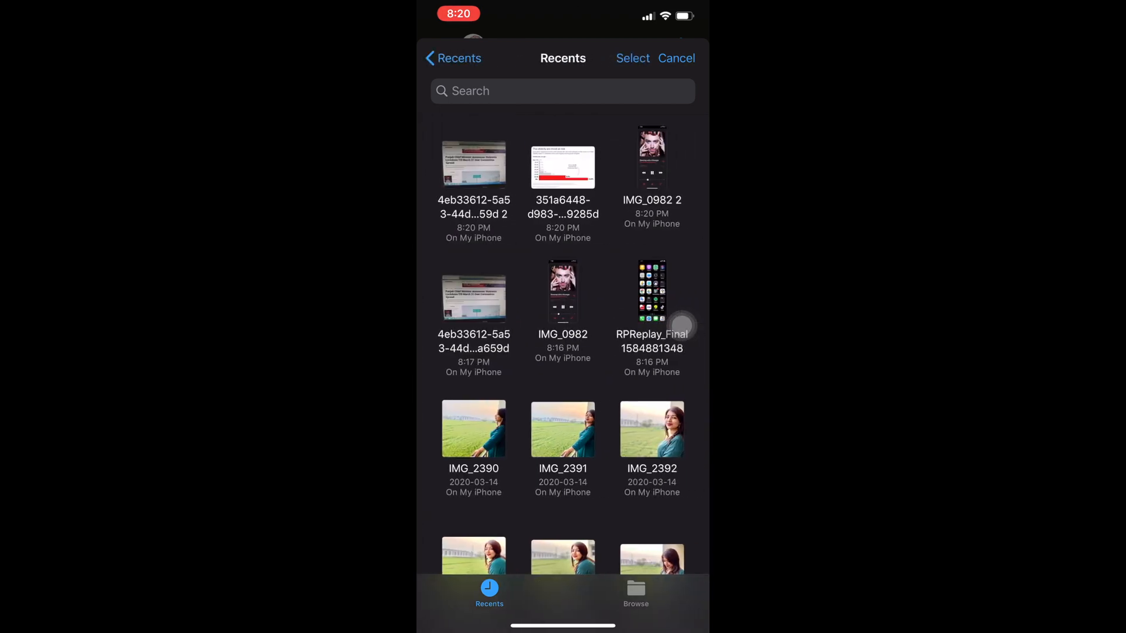
left_click(632, 58)
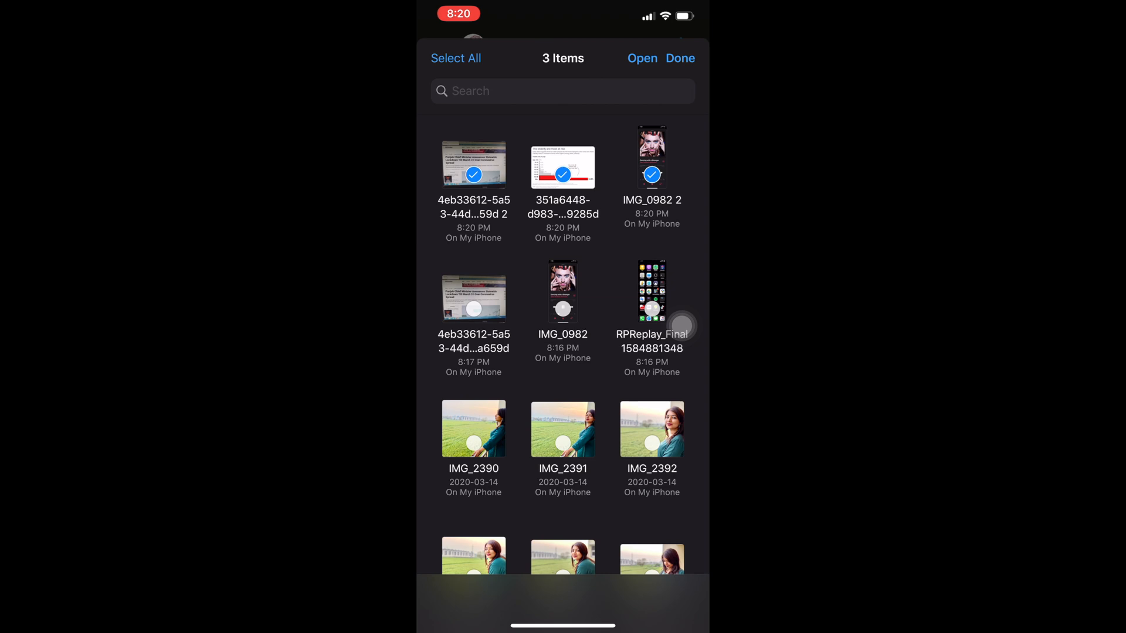
left_click(641, 58)
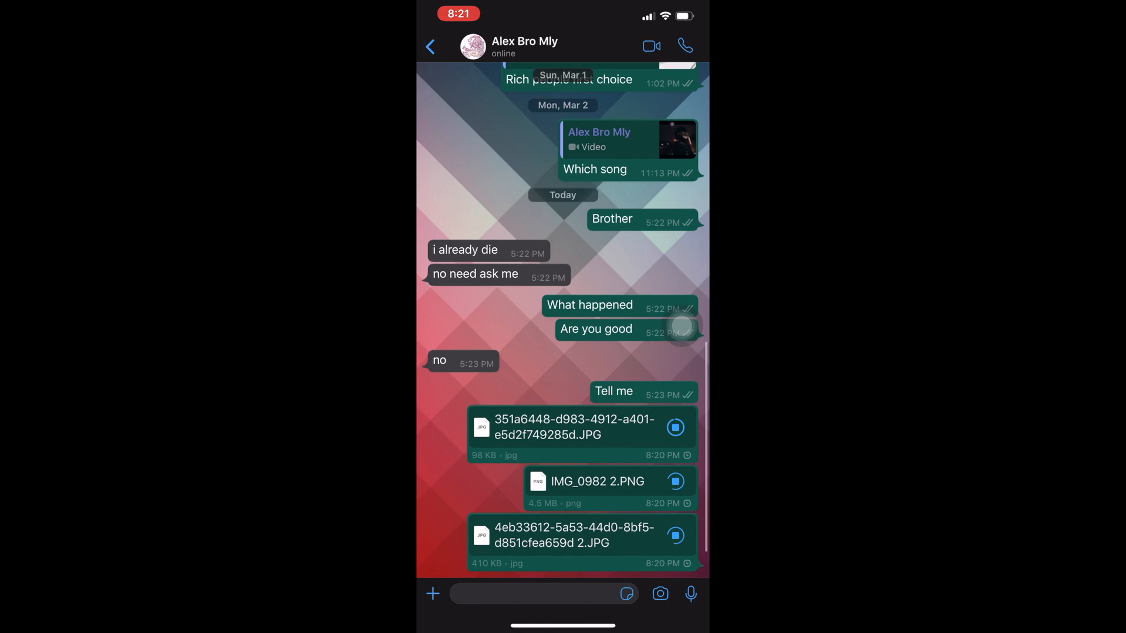
Watch the two JPG and one PNG documents uploading in the chat.
scroll("up", 3)
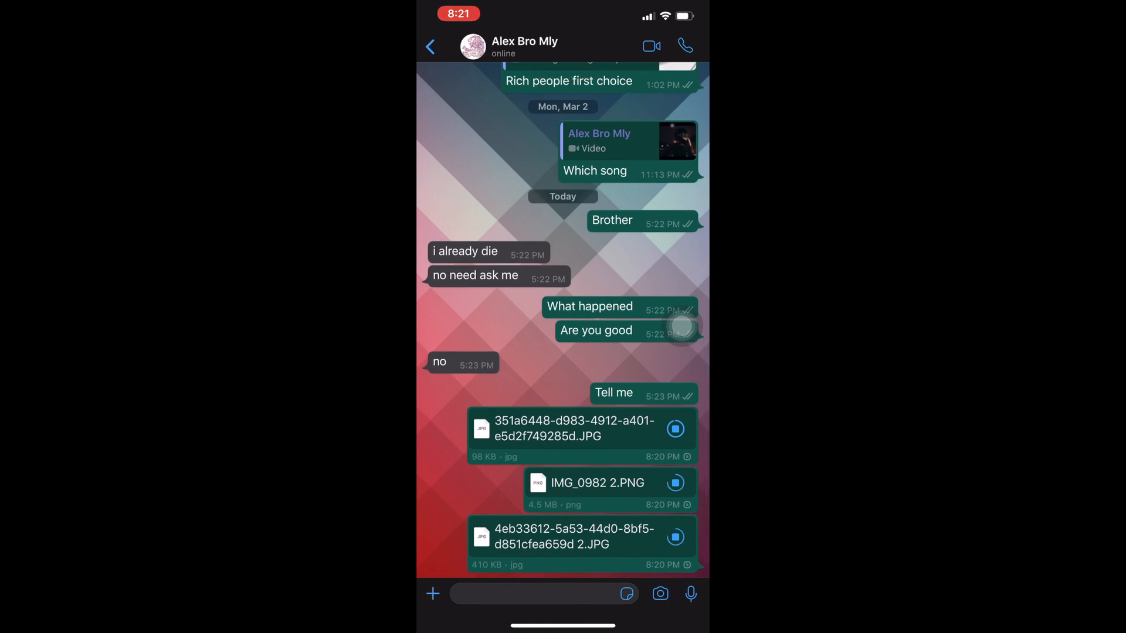